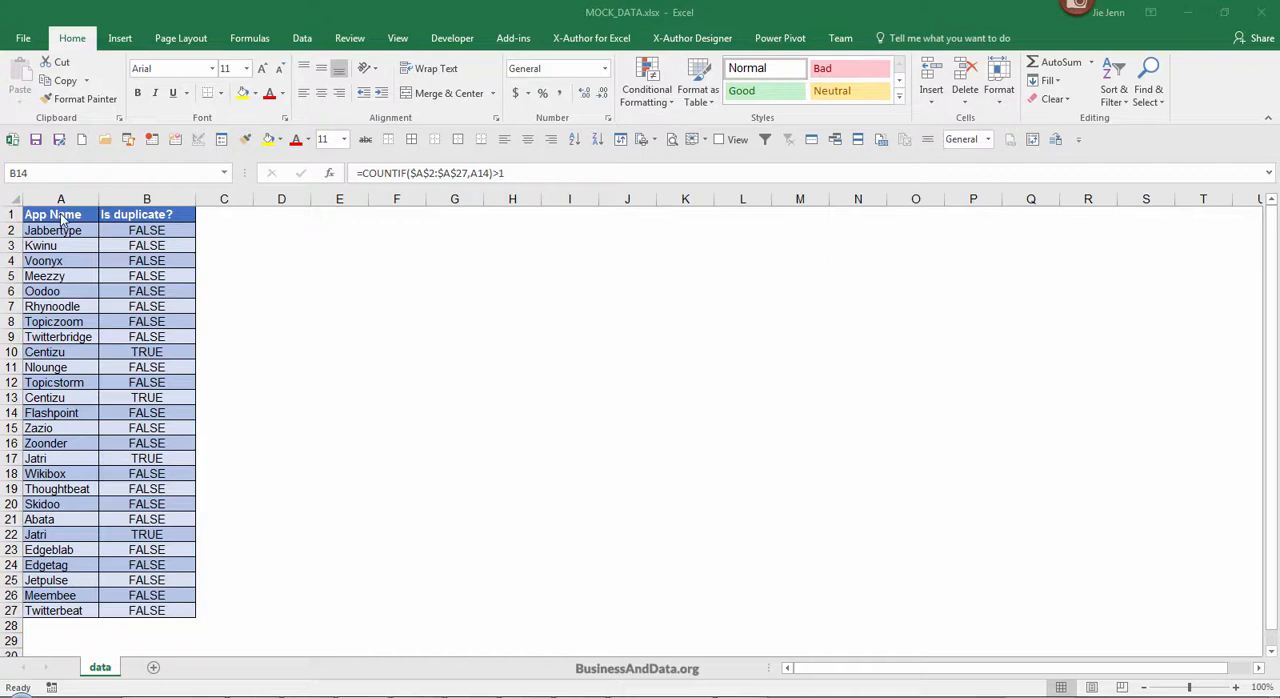
Step: Inspect the COUNTIF duplicate-check formula in B2 and select the app names A2:A27
left_click(146, 230)
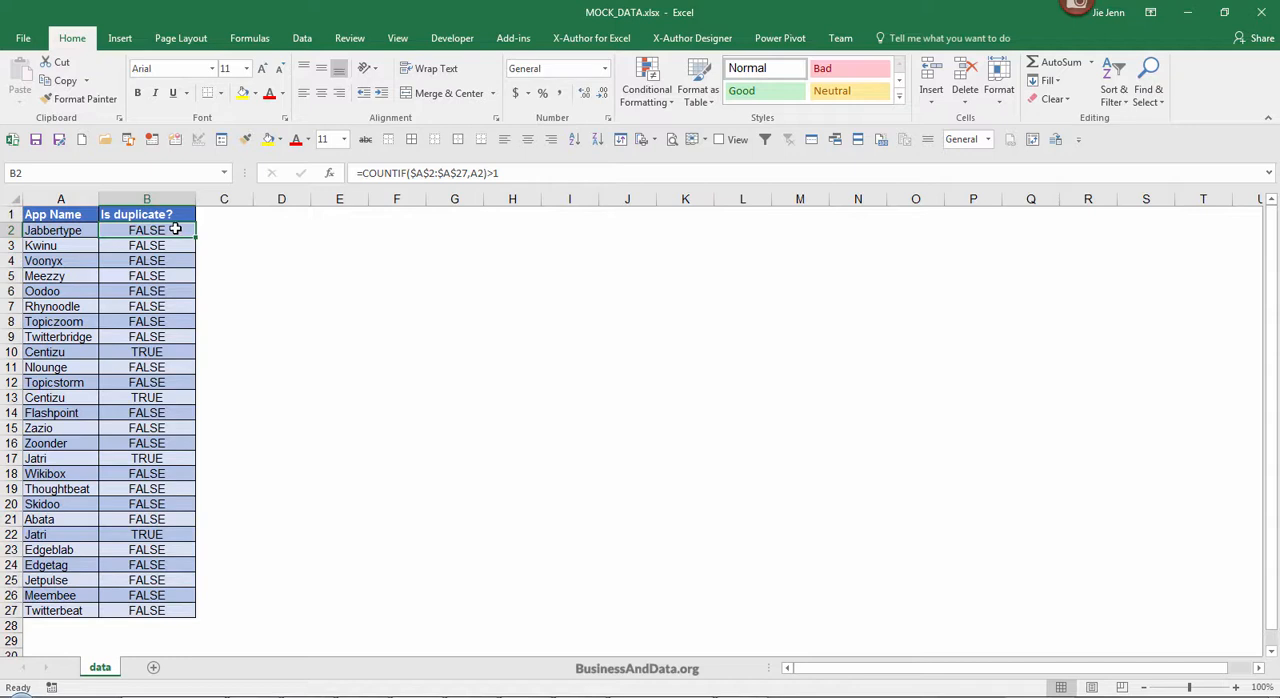
left_click_drag(60, 230, 60, 260)
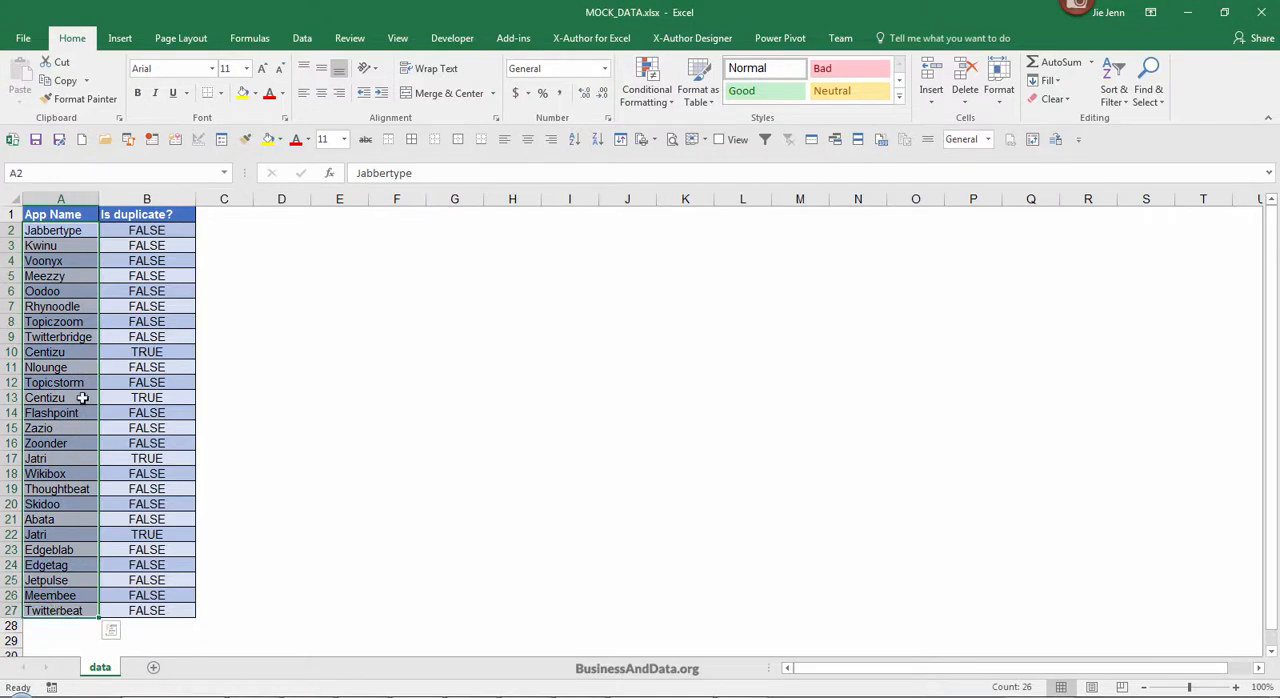
left_click(147, 245)
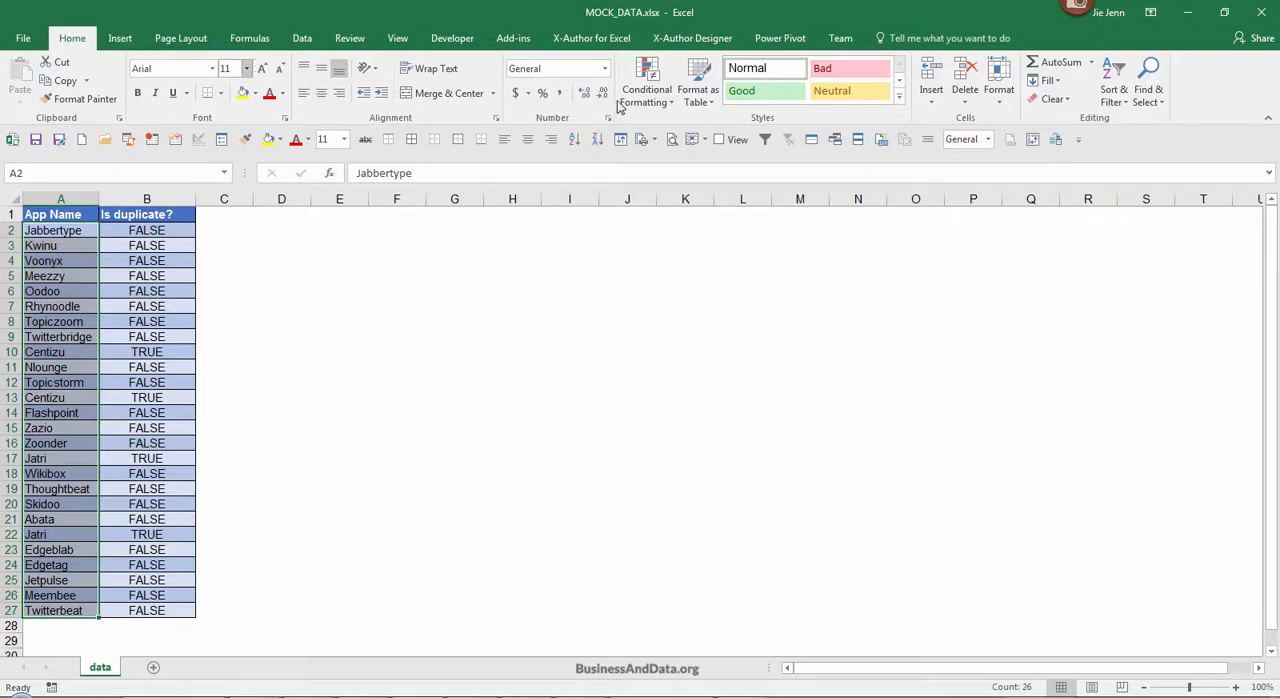
left_click(646, 80)
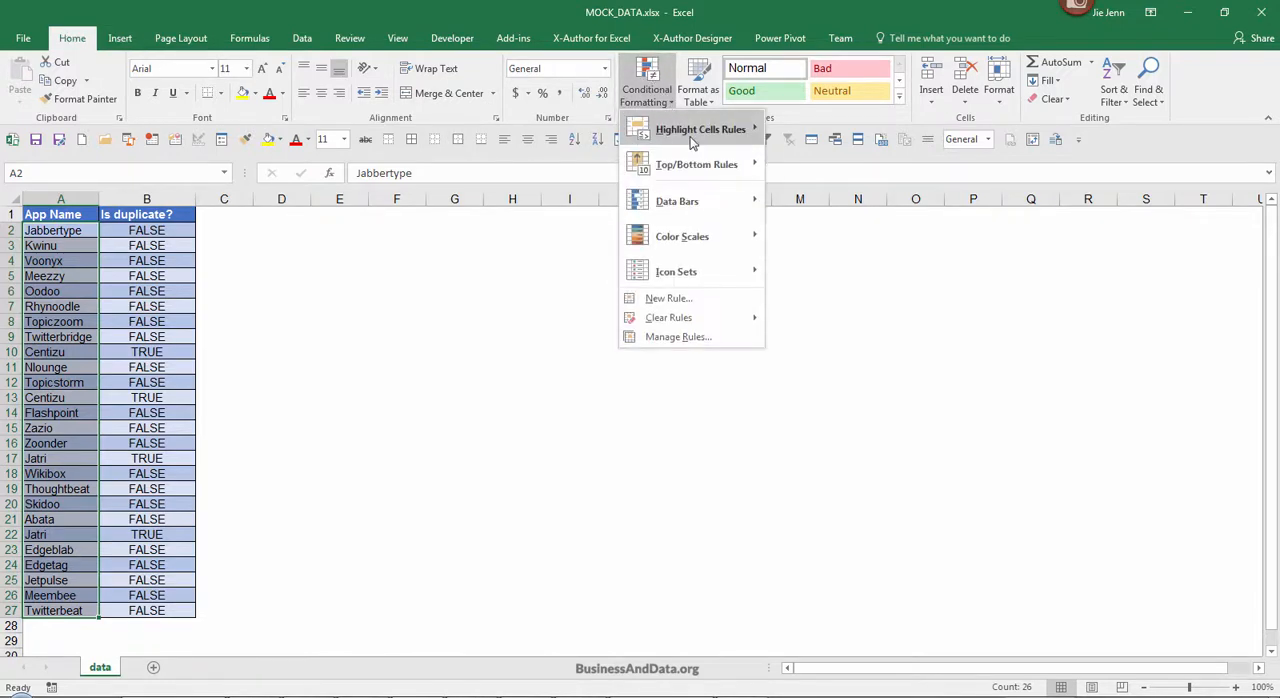
left_click(700, 129)
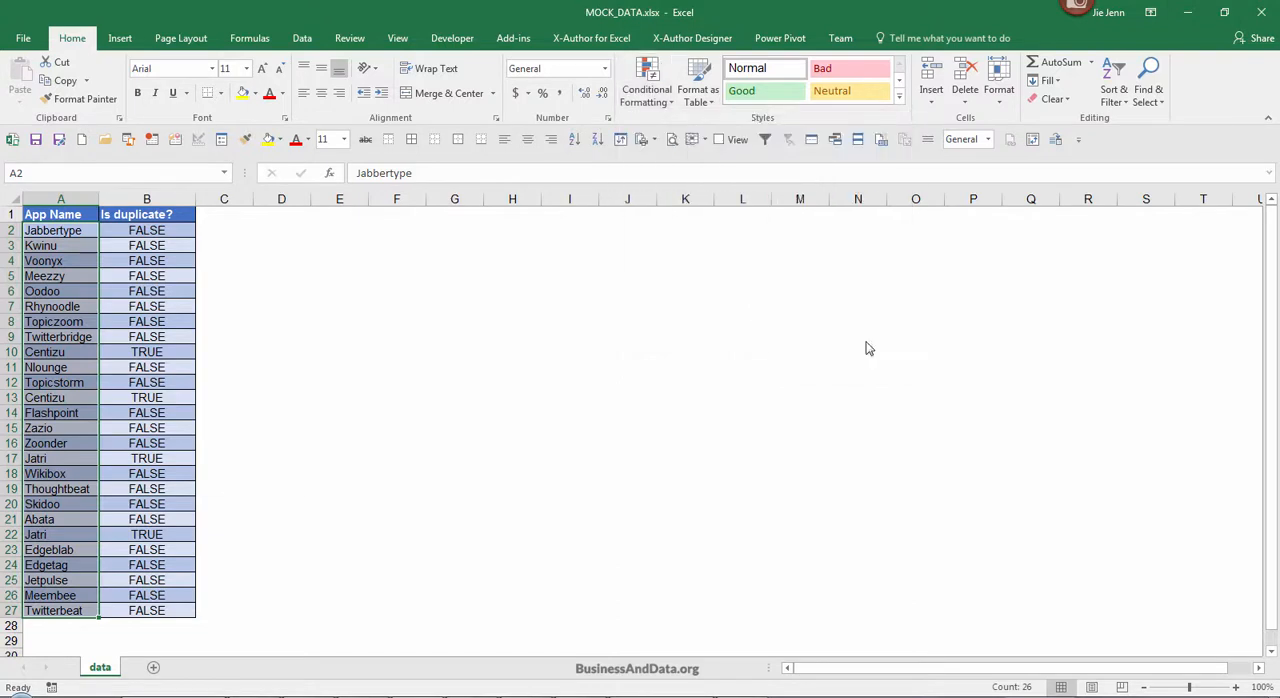
left_click(646, 89)
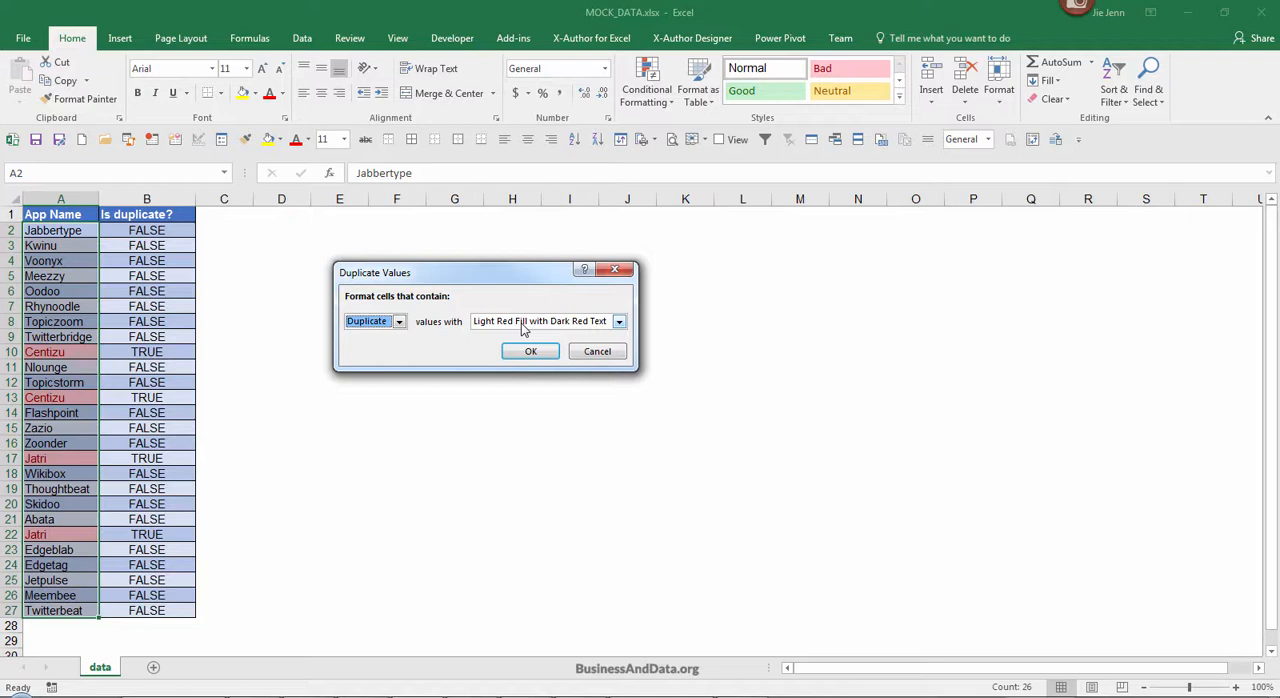
mouse_move(565, 345)
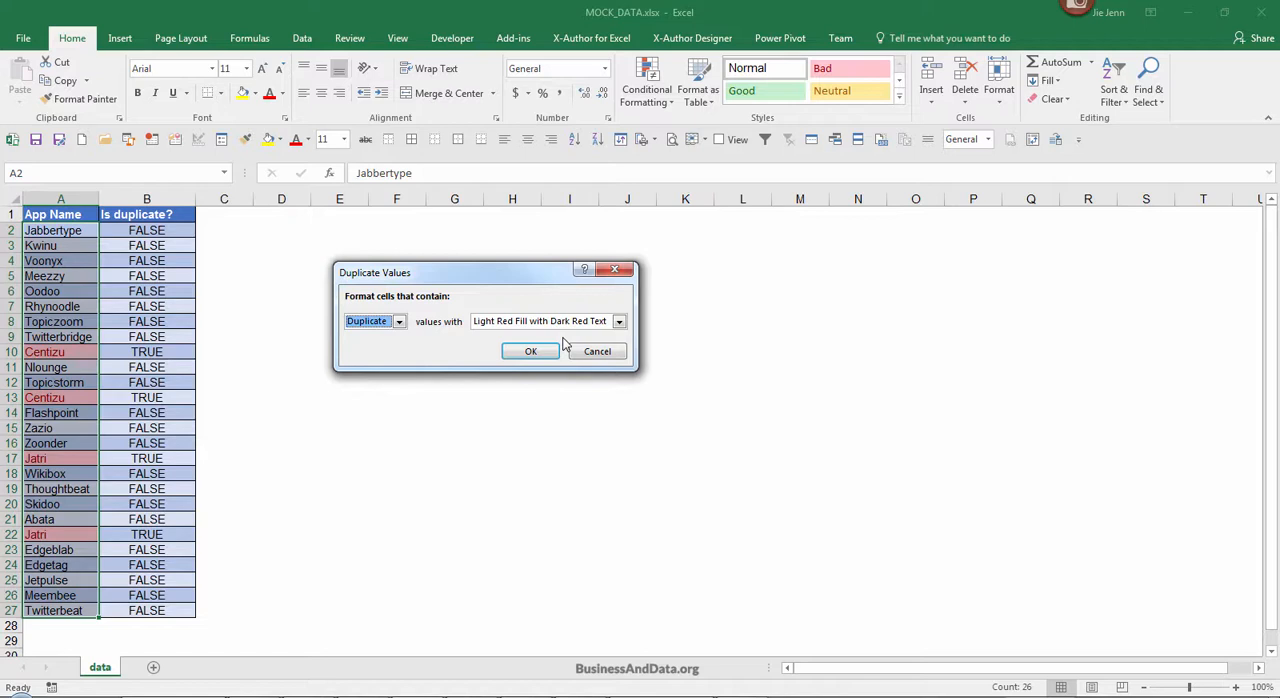
left_click(530, 351)
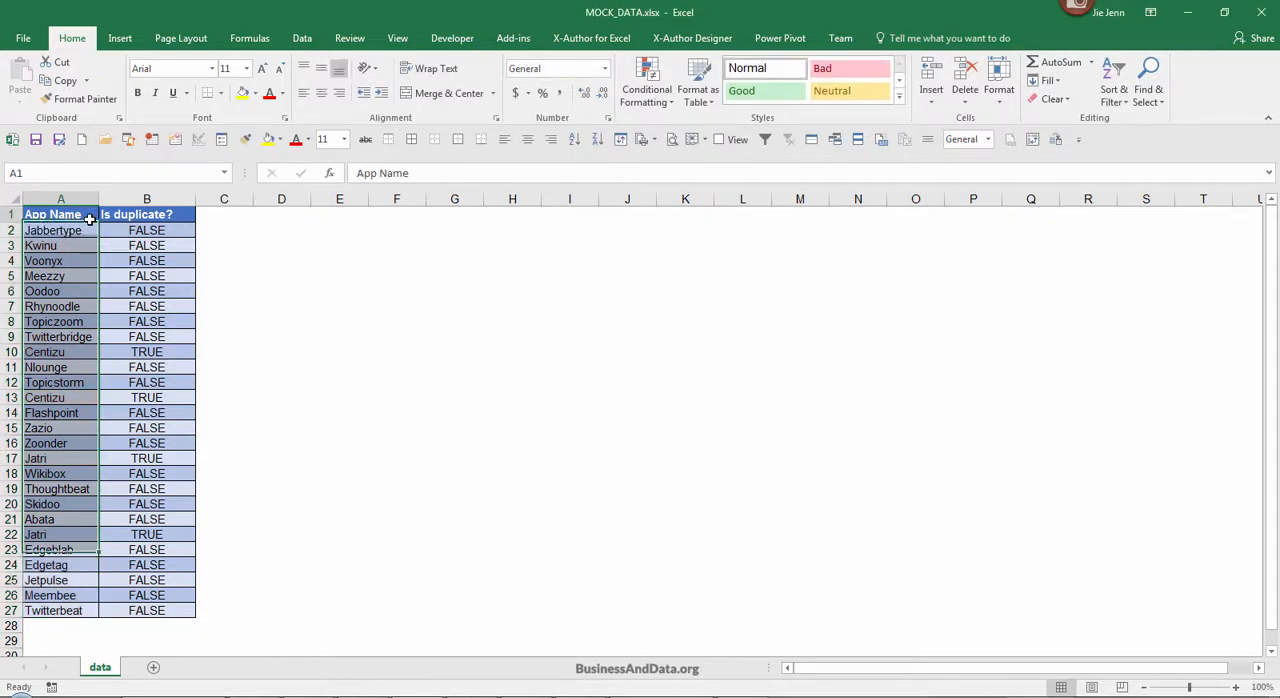
Step: Reselect app names A2:A27 and open the Conditional Formatting Highlight Cells Rules menu
left_click(646, 85)
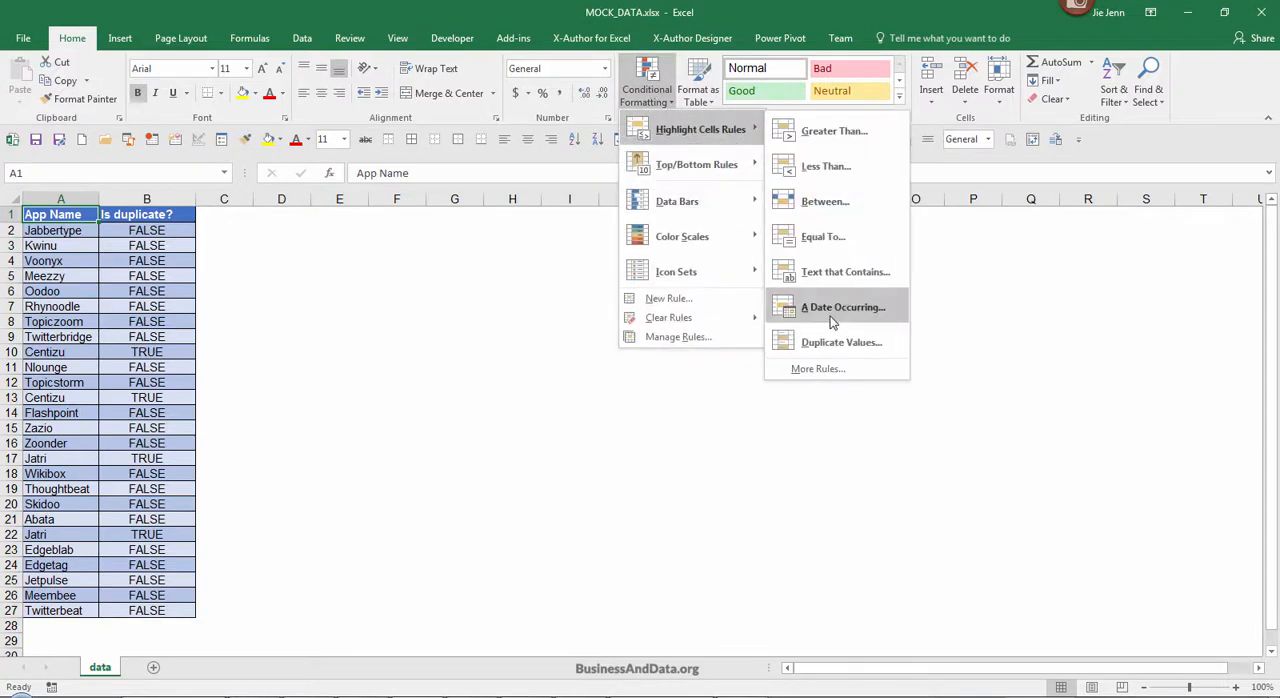
mouse_move(831, 345)
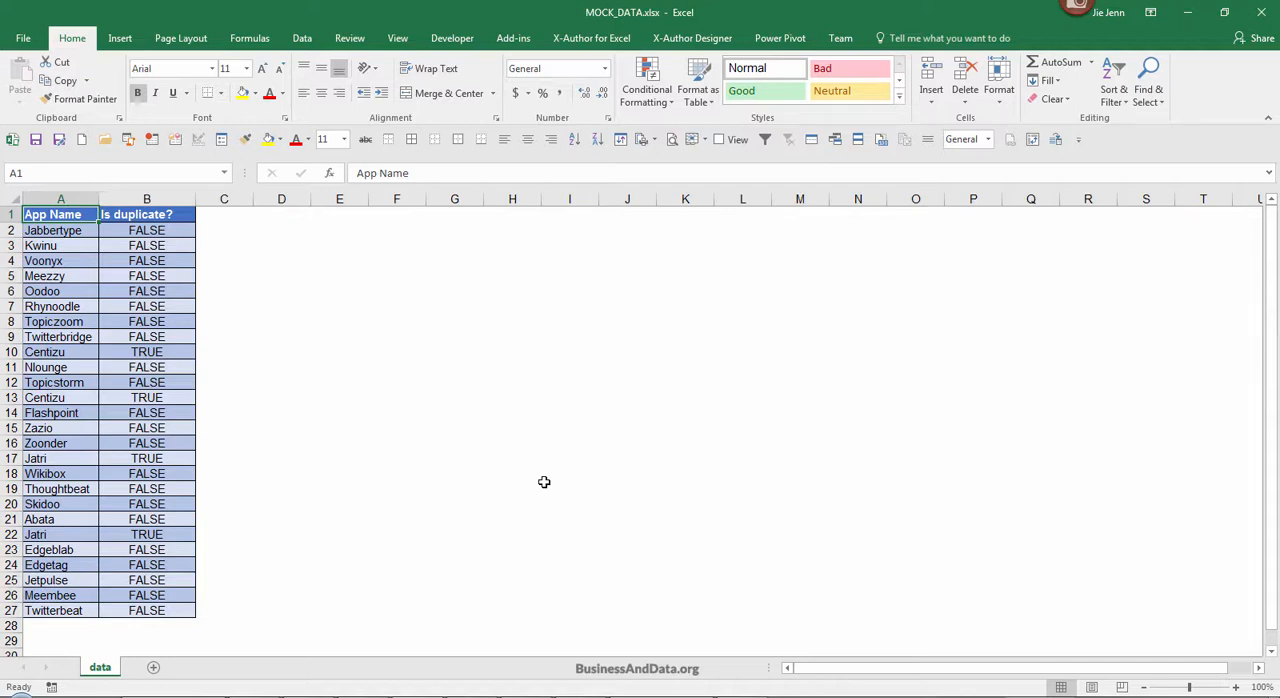
mouse_move(78, 230)
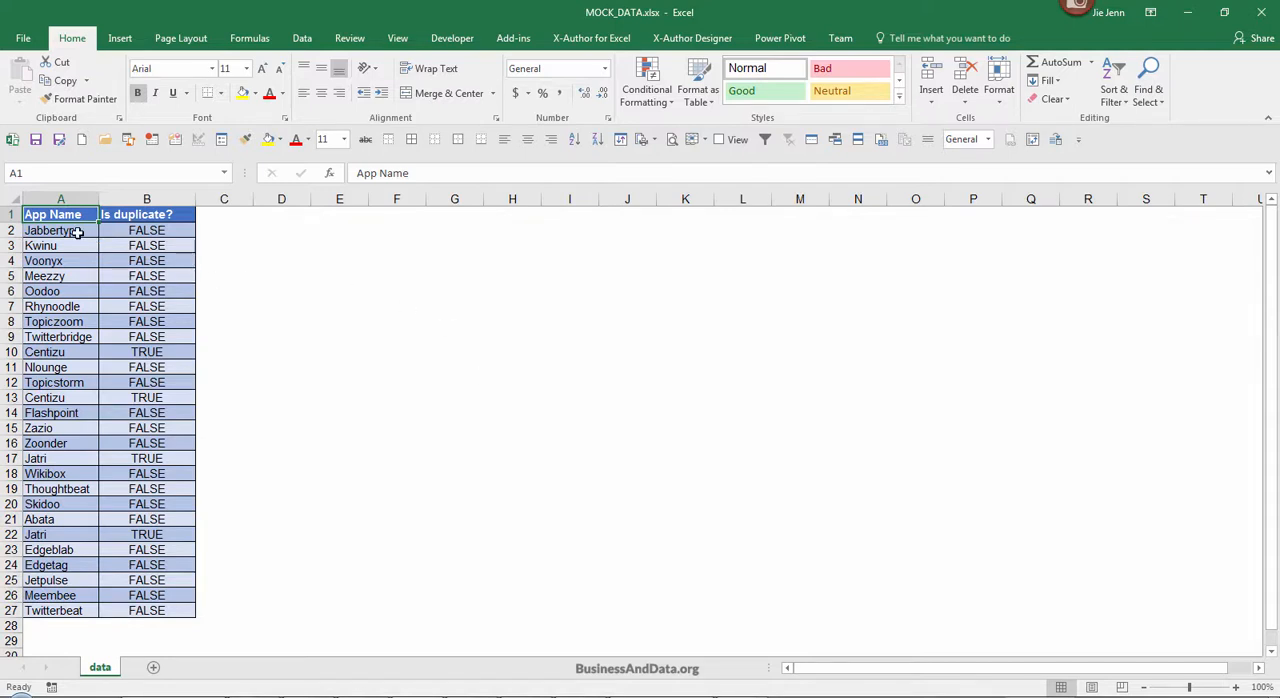
left_click(61, 199)
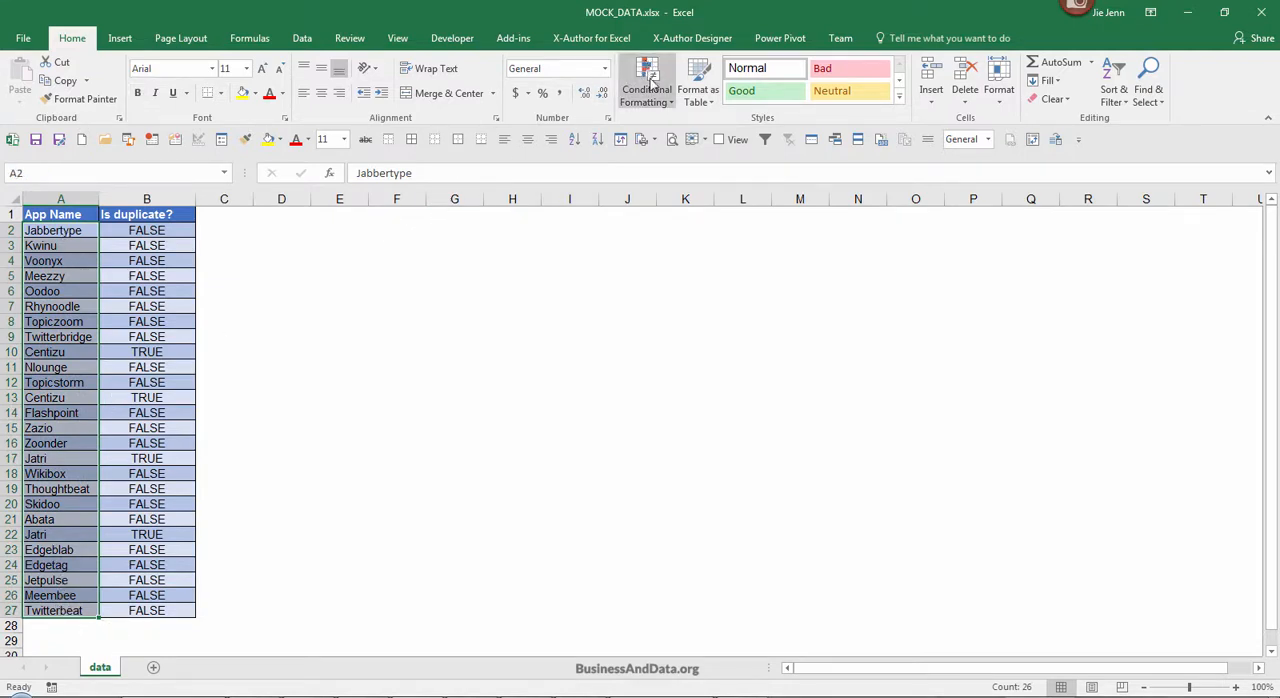
left_click(646, 80)
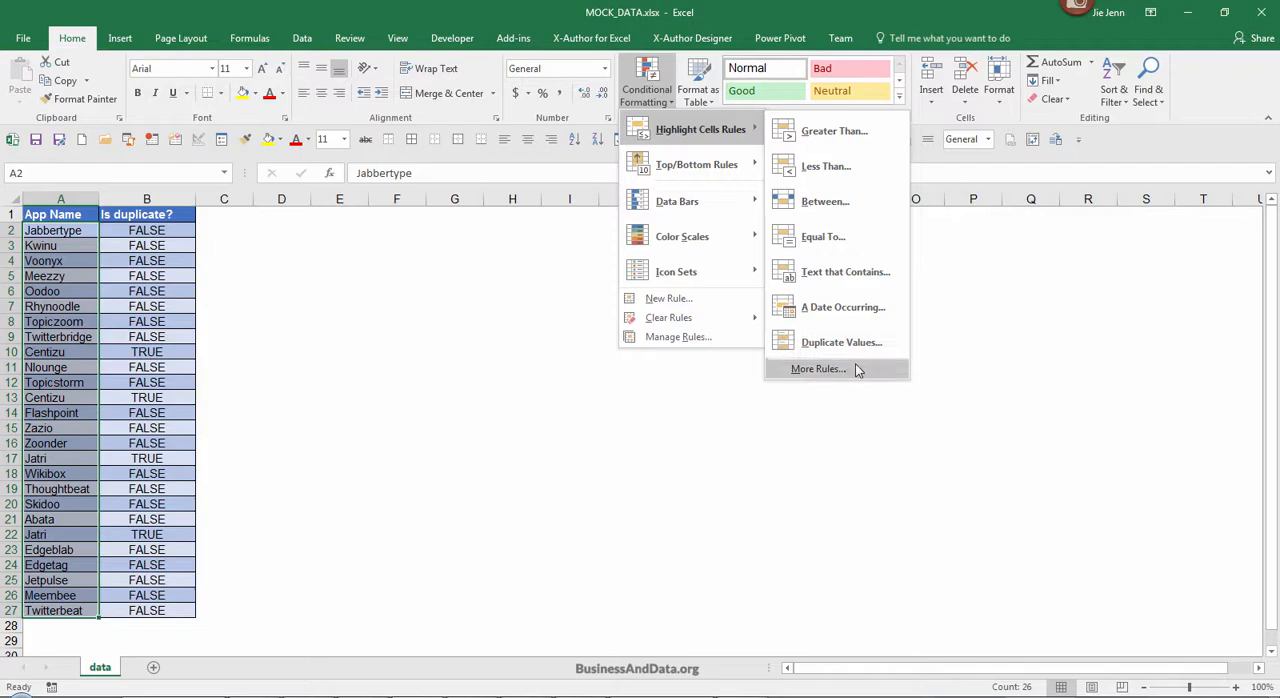
Step: Create a formula-based rule entering =countif($A$2:$A$27,$A2)
left_click(817, 368)
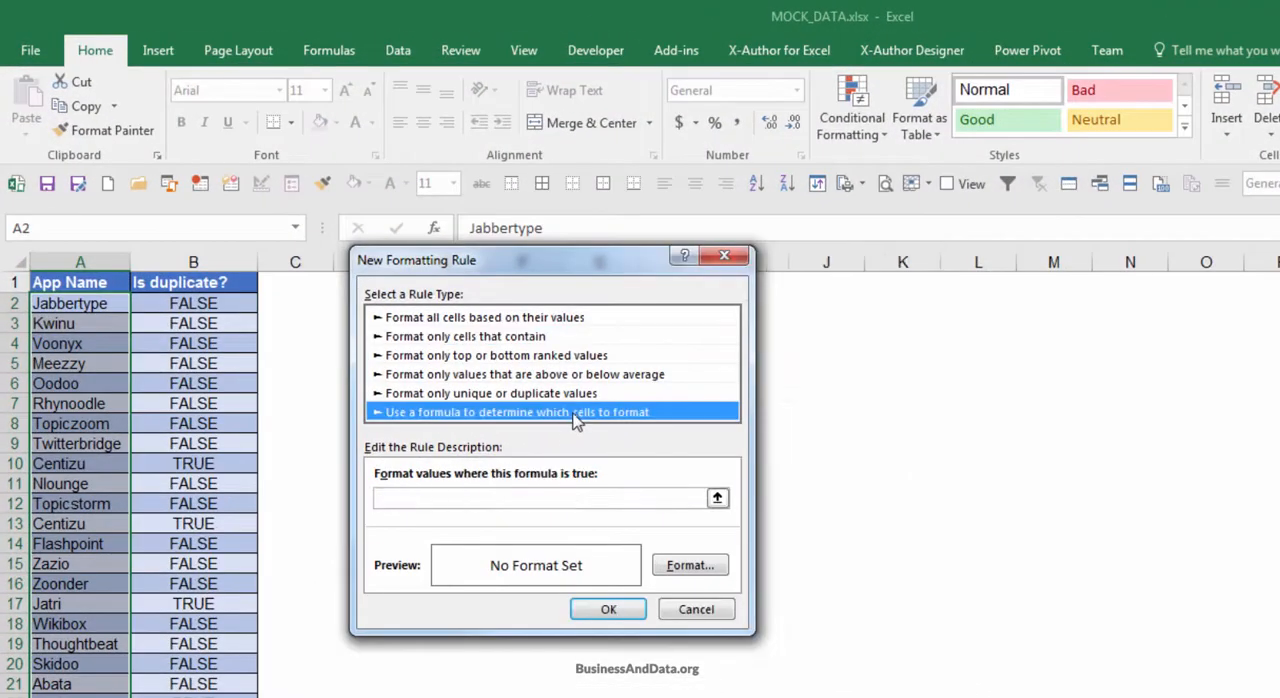
type("=")
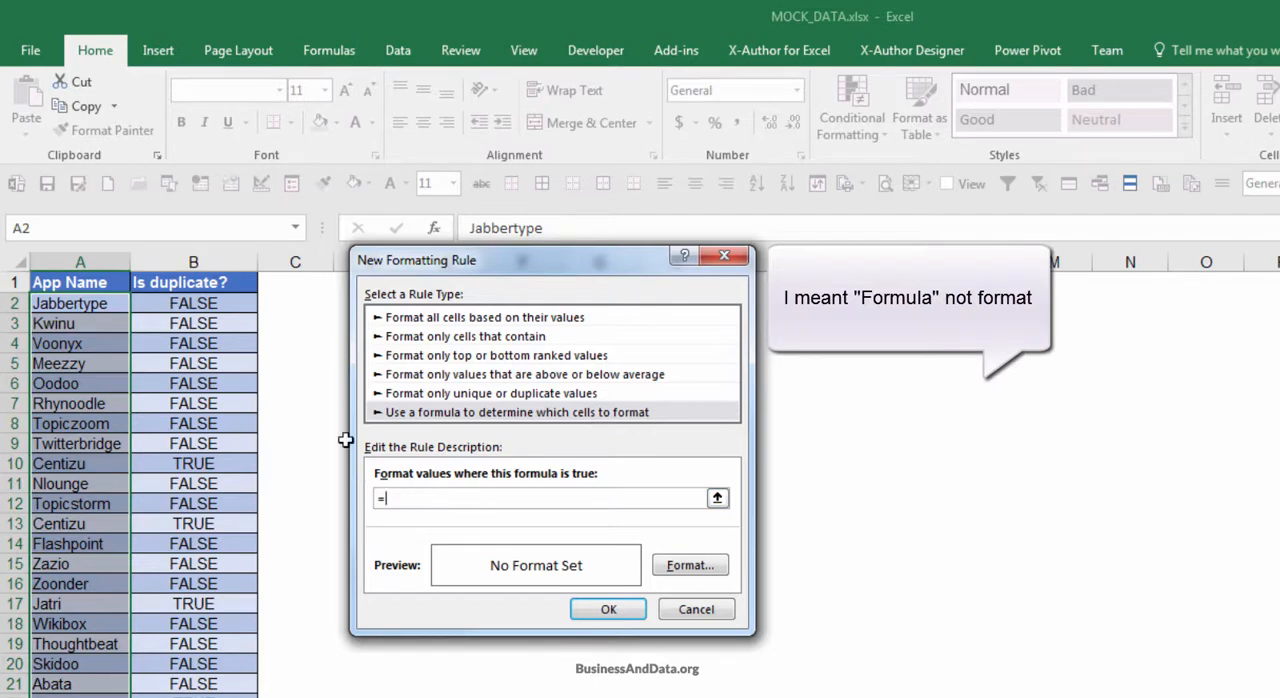
type("countif")
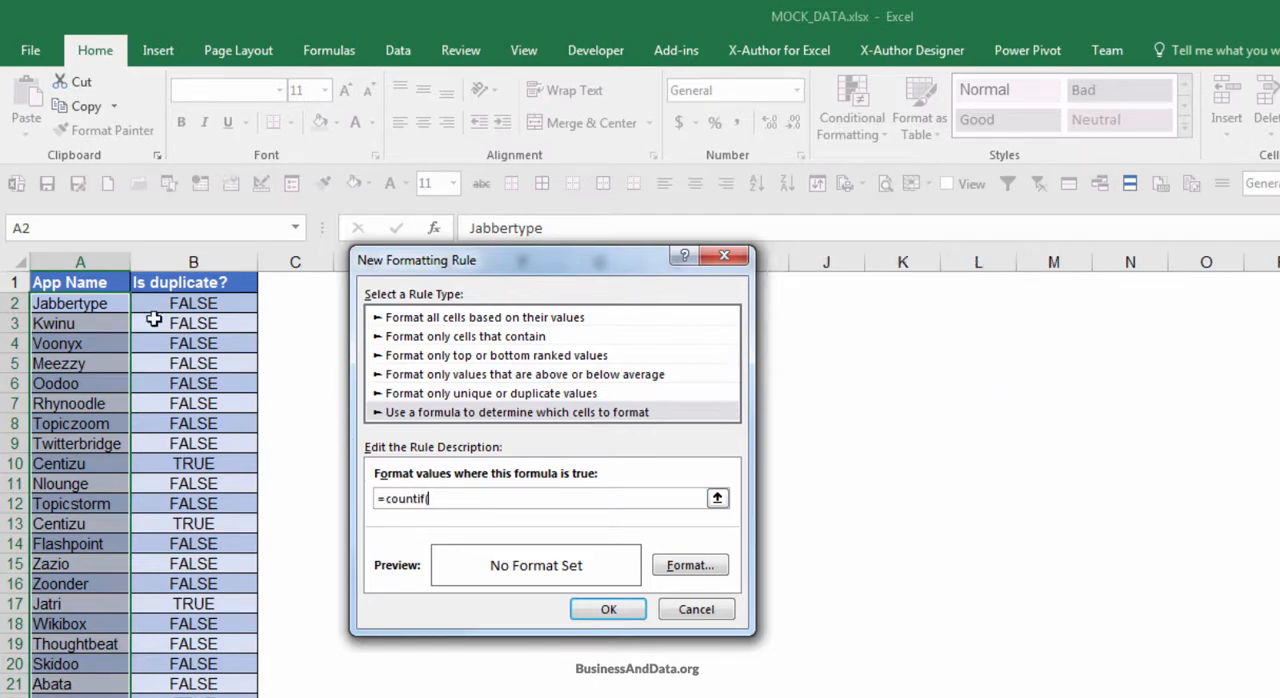
type("($A$2:$A$27")
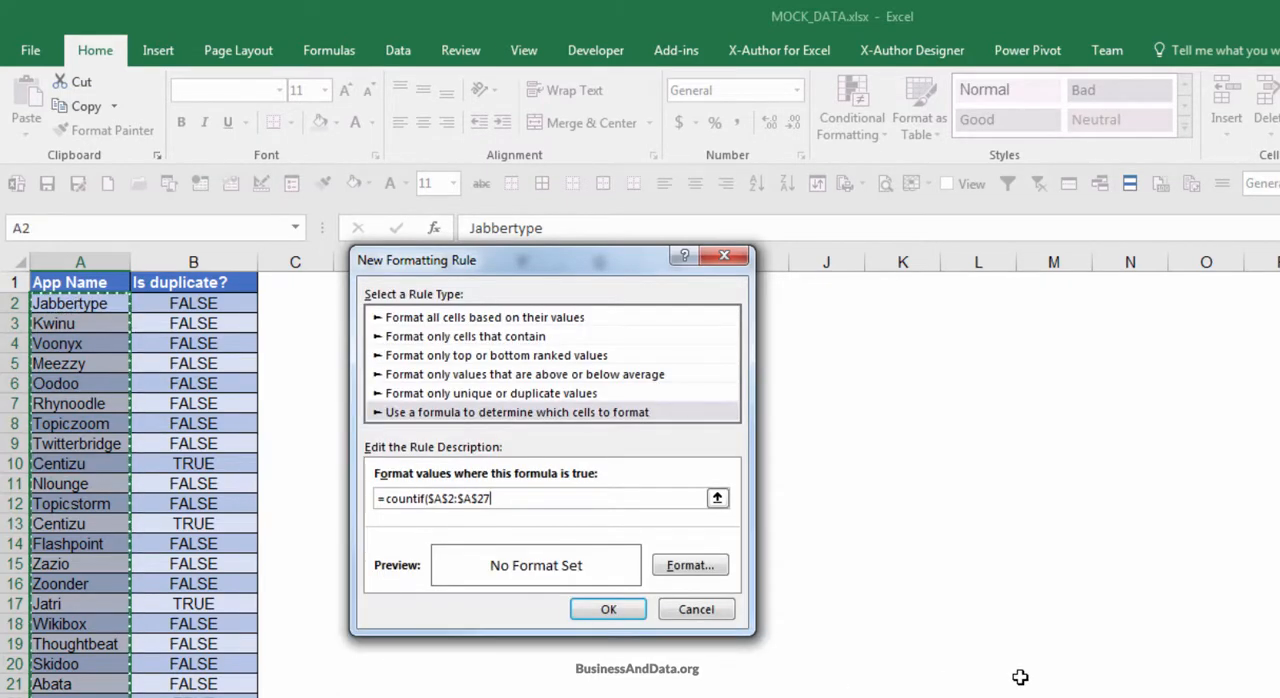
type(",")
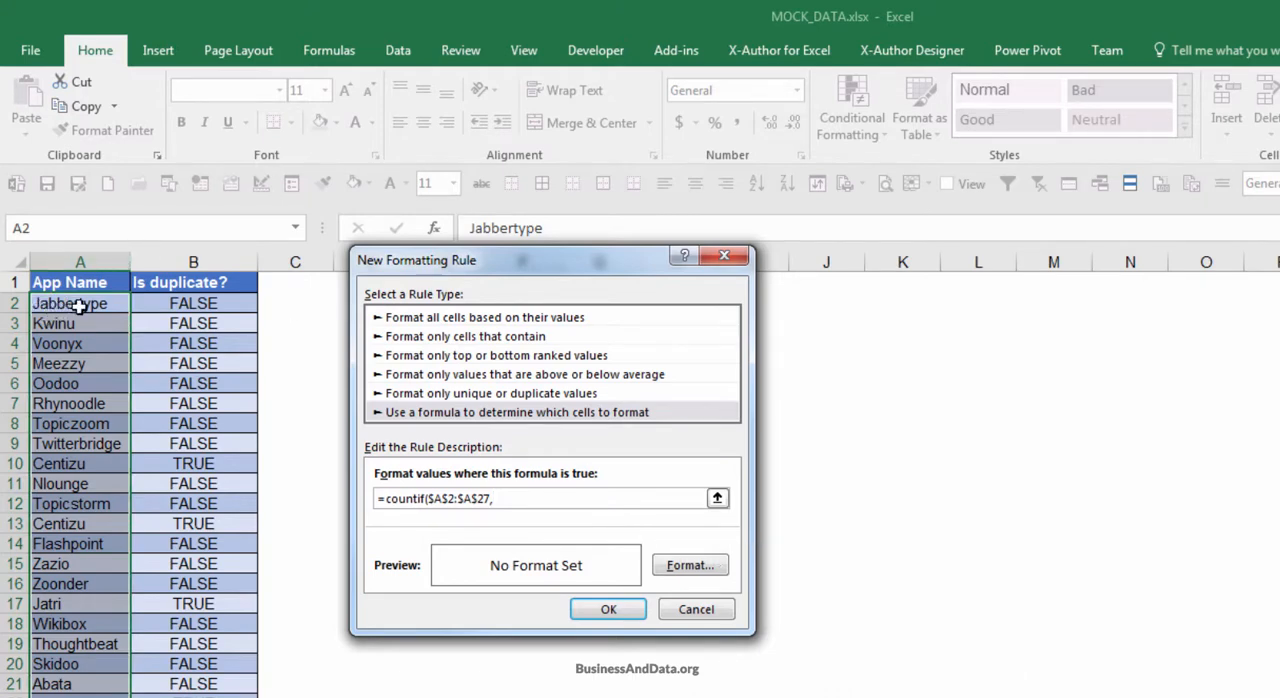
type("$A$2")
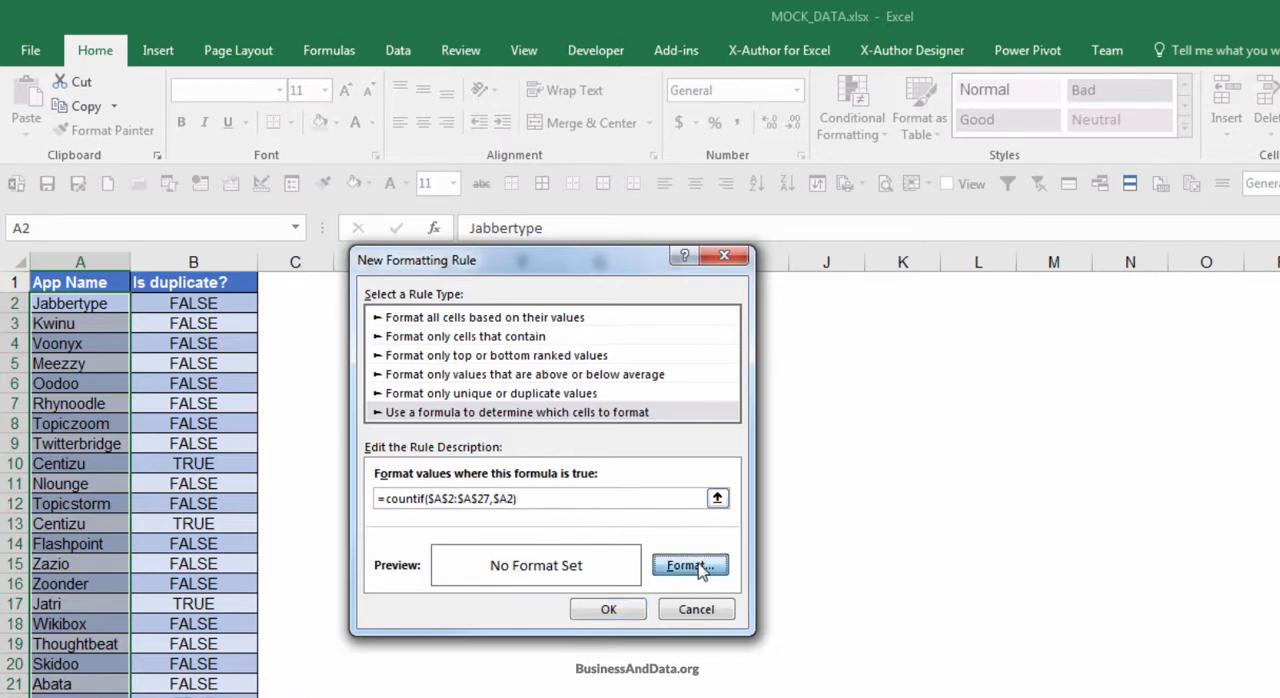
Step: Set the rule's format to a red fill and confirm the new rule
left_click(690, 565)
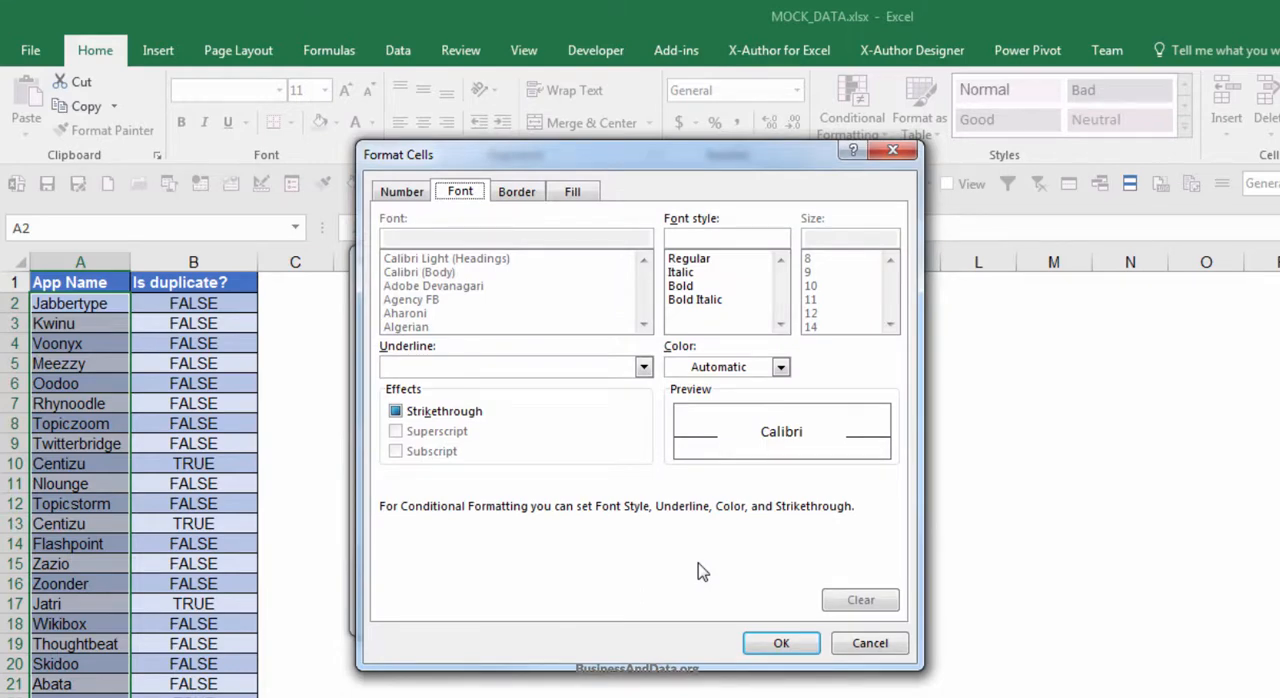
left_click(573, 191)
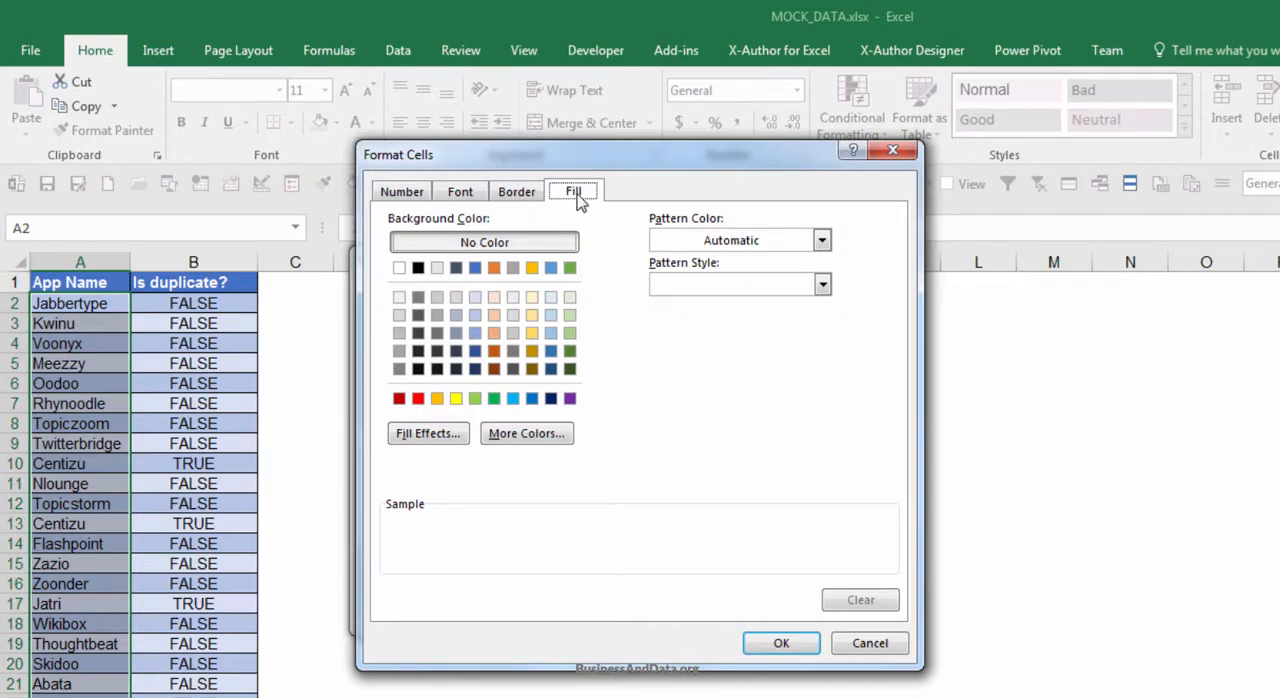
mouse_move(551, 315)
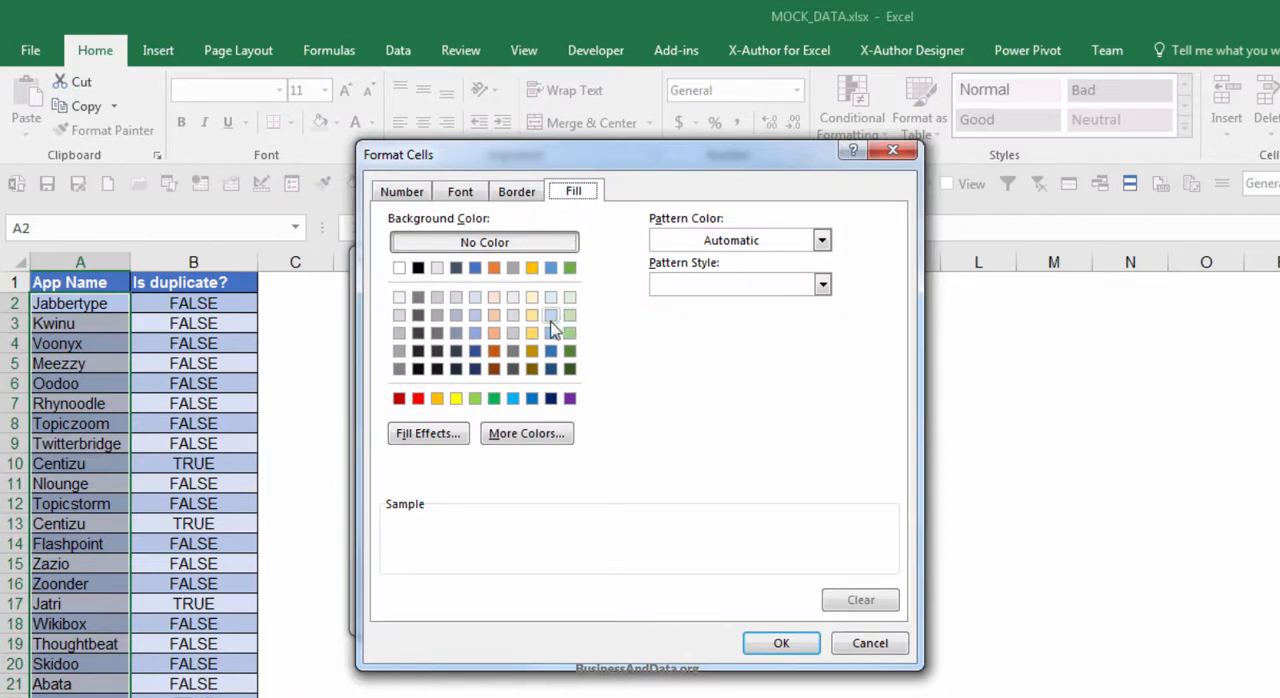
left_click(417, 398)
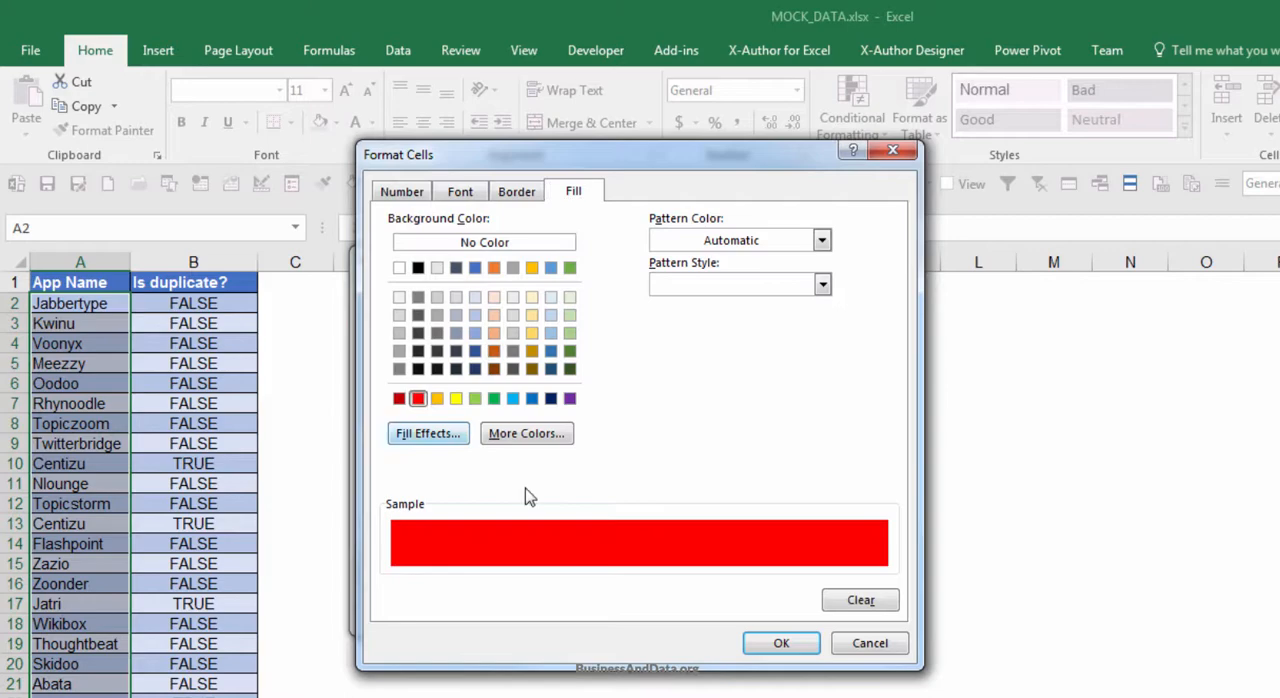
left_click(781, 643)
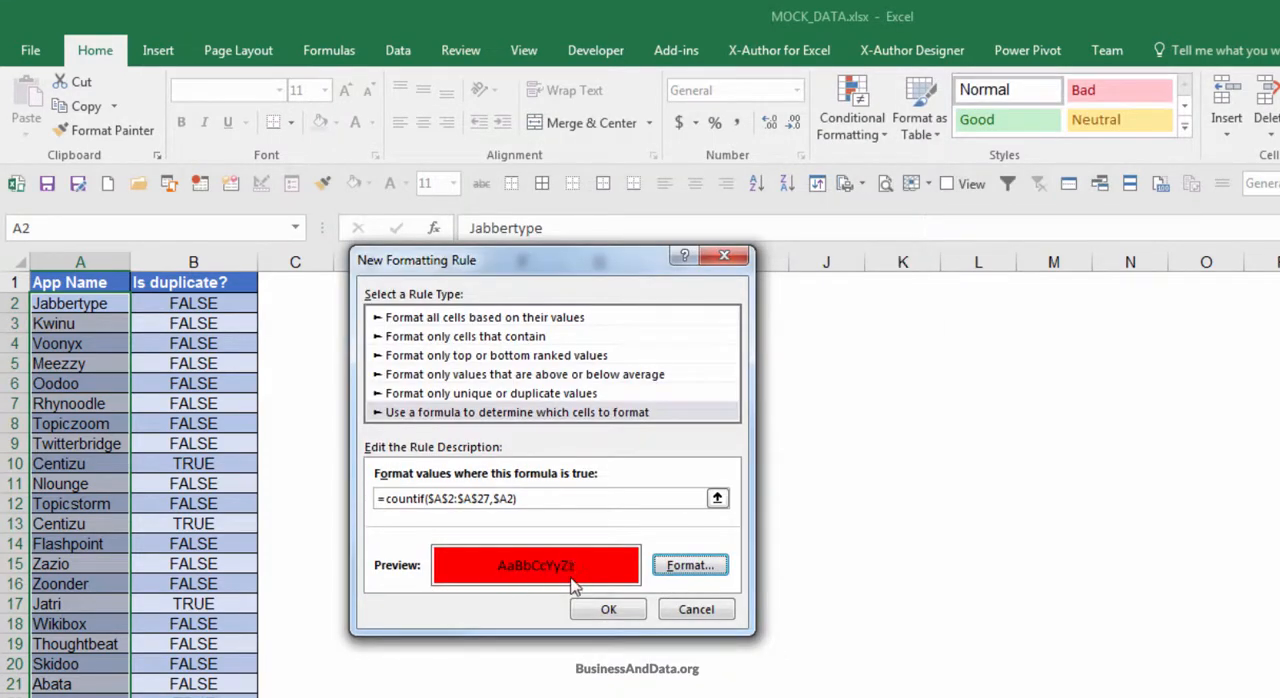
left_click(608, 609)
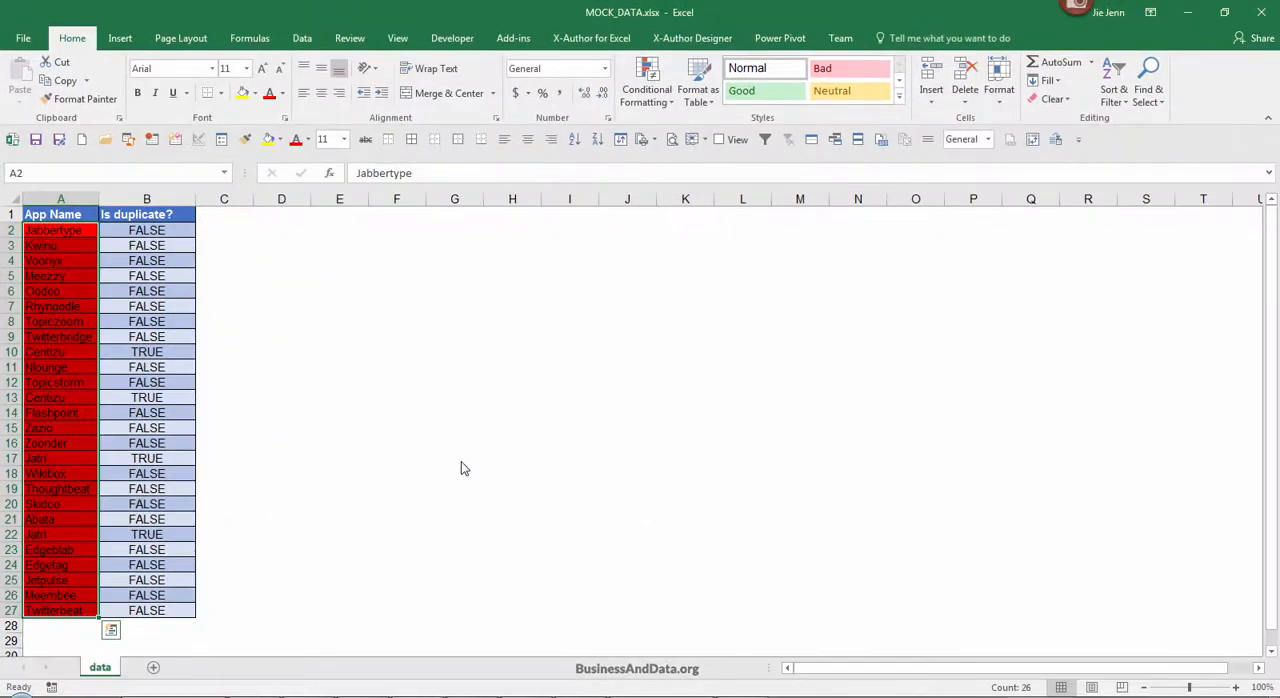
Step: Open the Conditional Formatting Rules Manager to view the red-fill COUNTIF rule
left_click(397, 427)
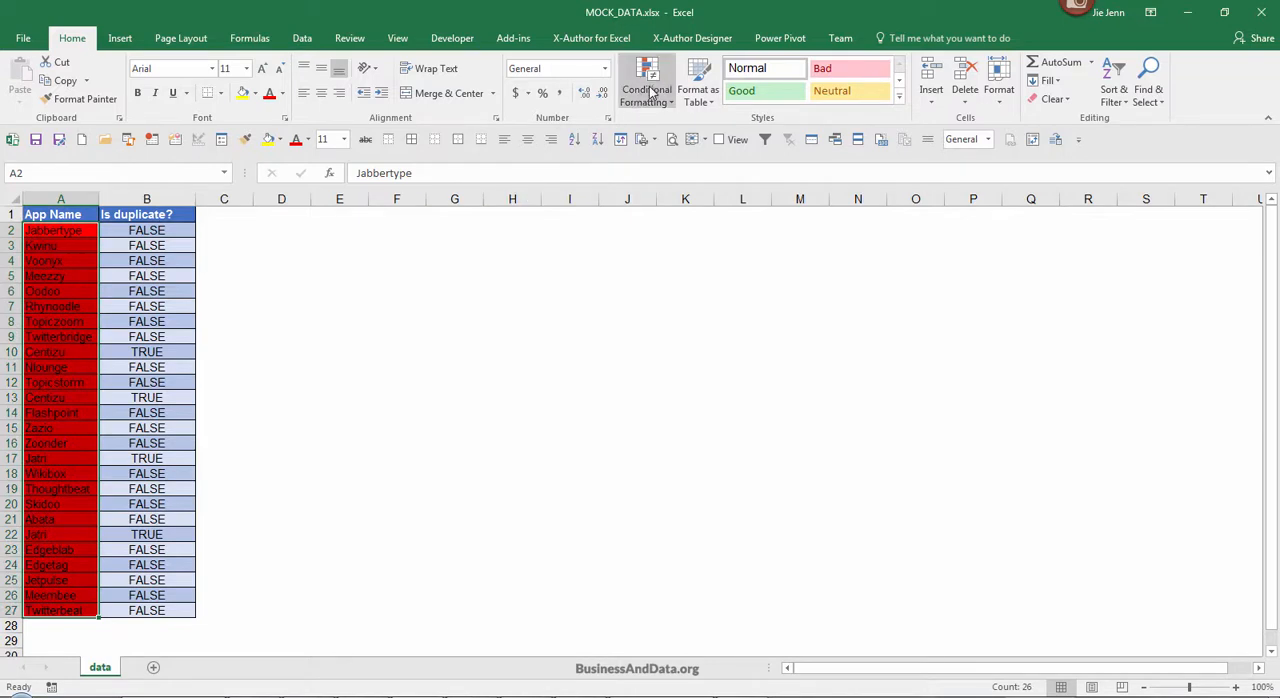
left_click(646, 80)
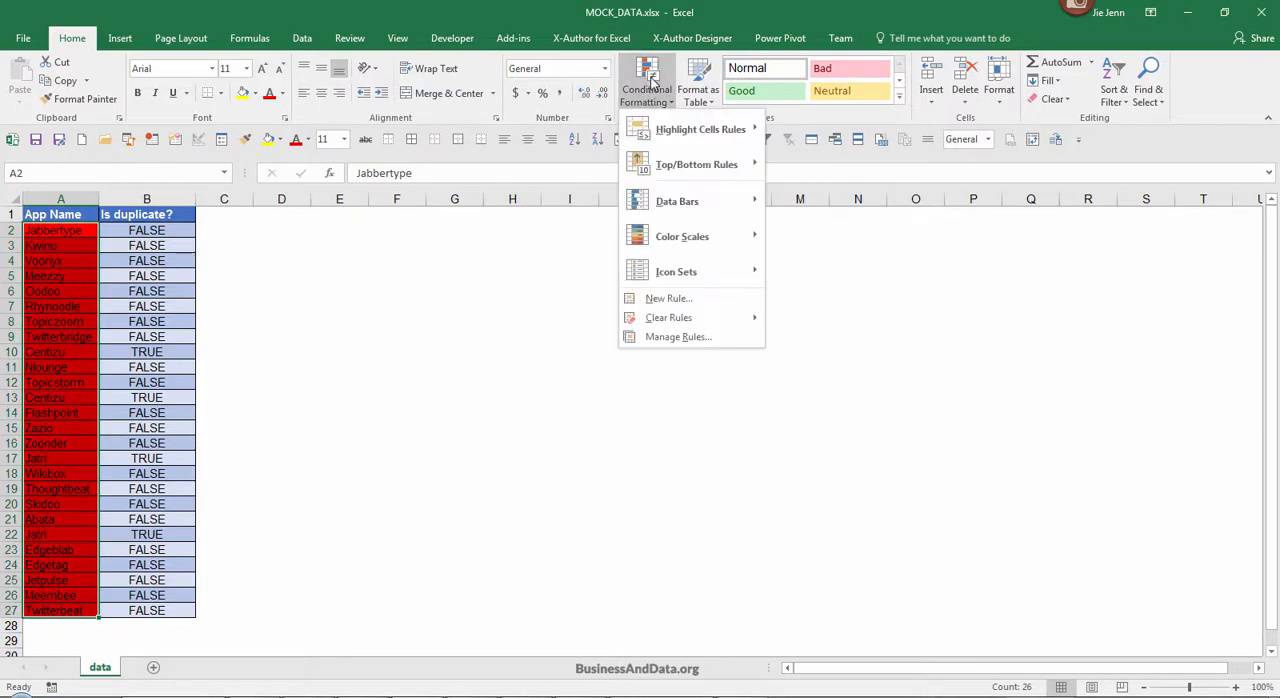
mouse_move(668, 317)
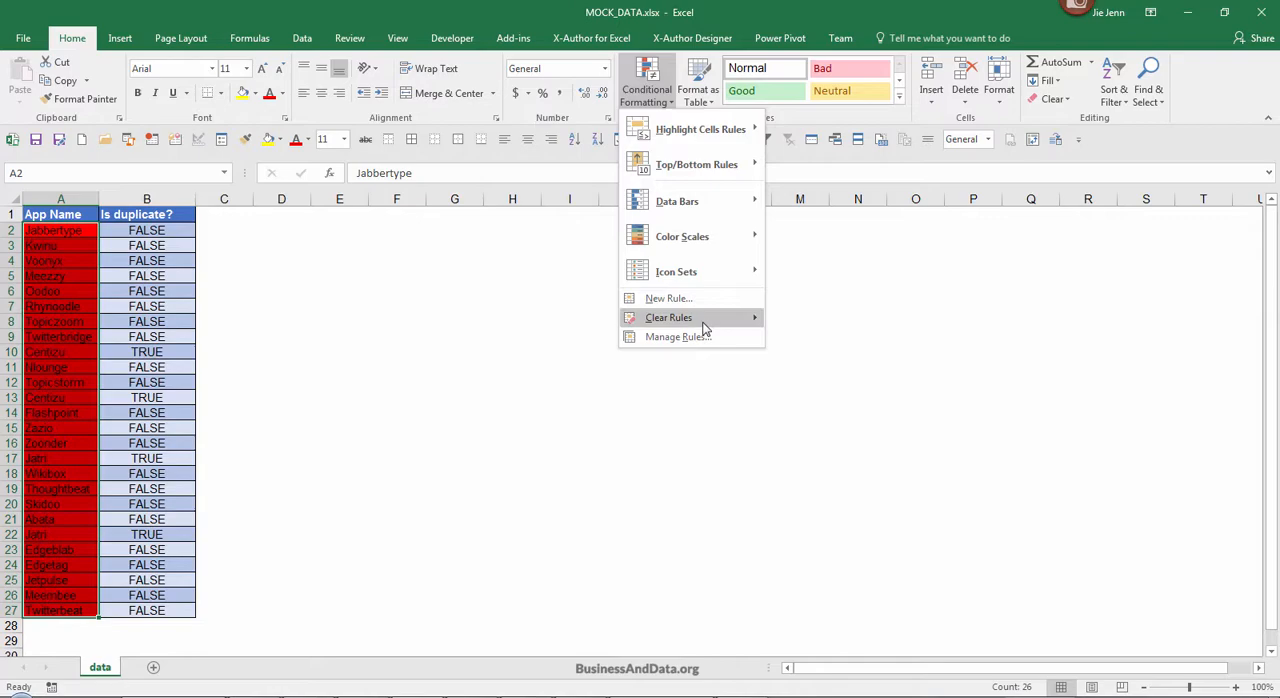
left_click(677, 336)
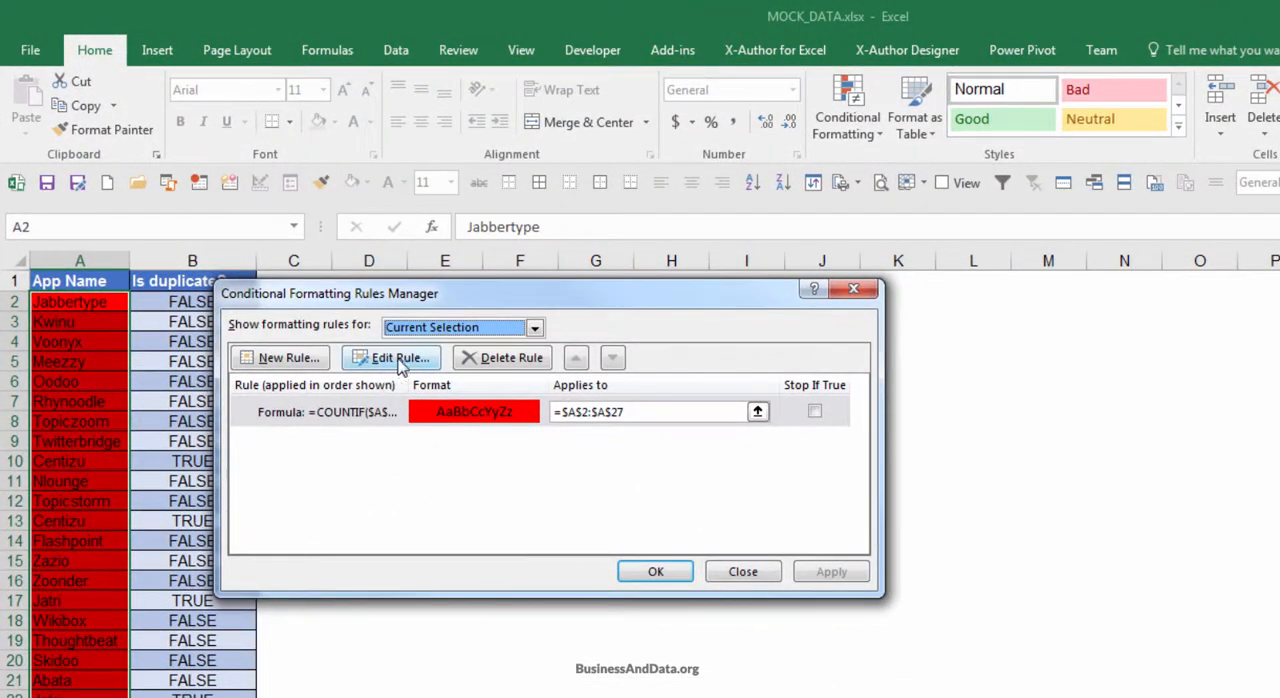
Step: Edit the rule formula to =COUNTIF($A$2:$A$27,$A2)=1 and apply it
left_click(391, 357)
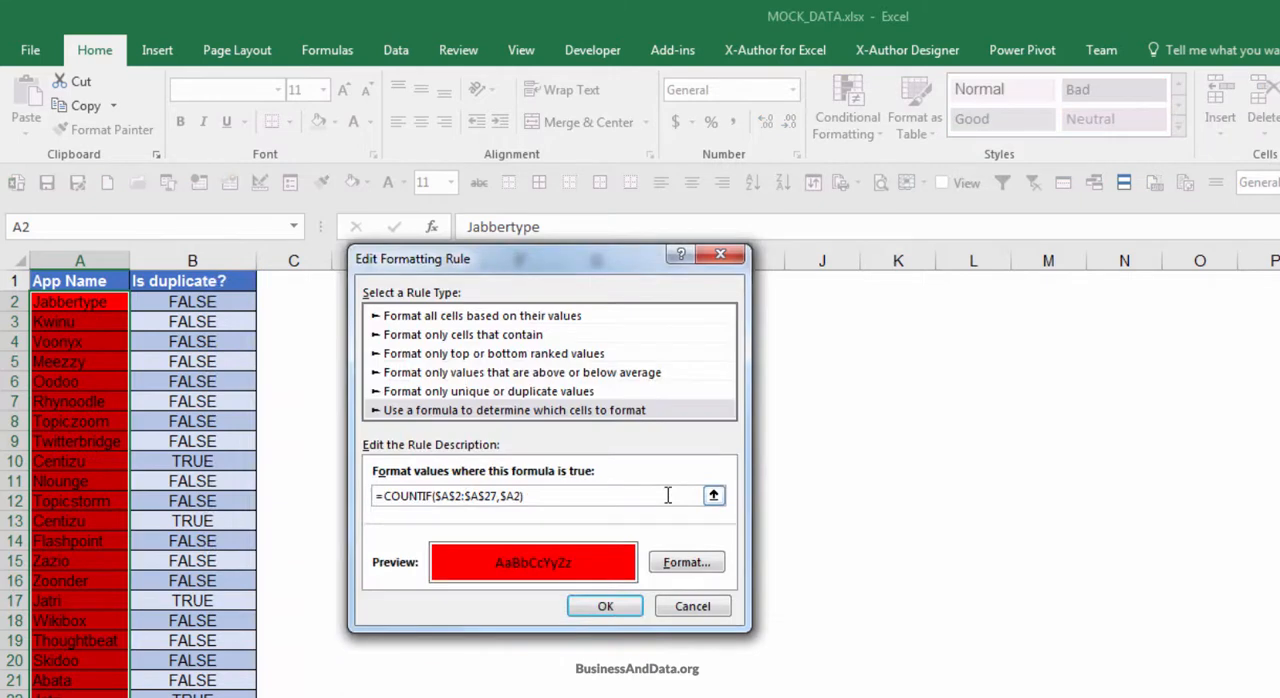
type("=")
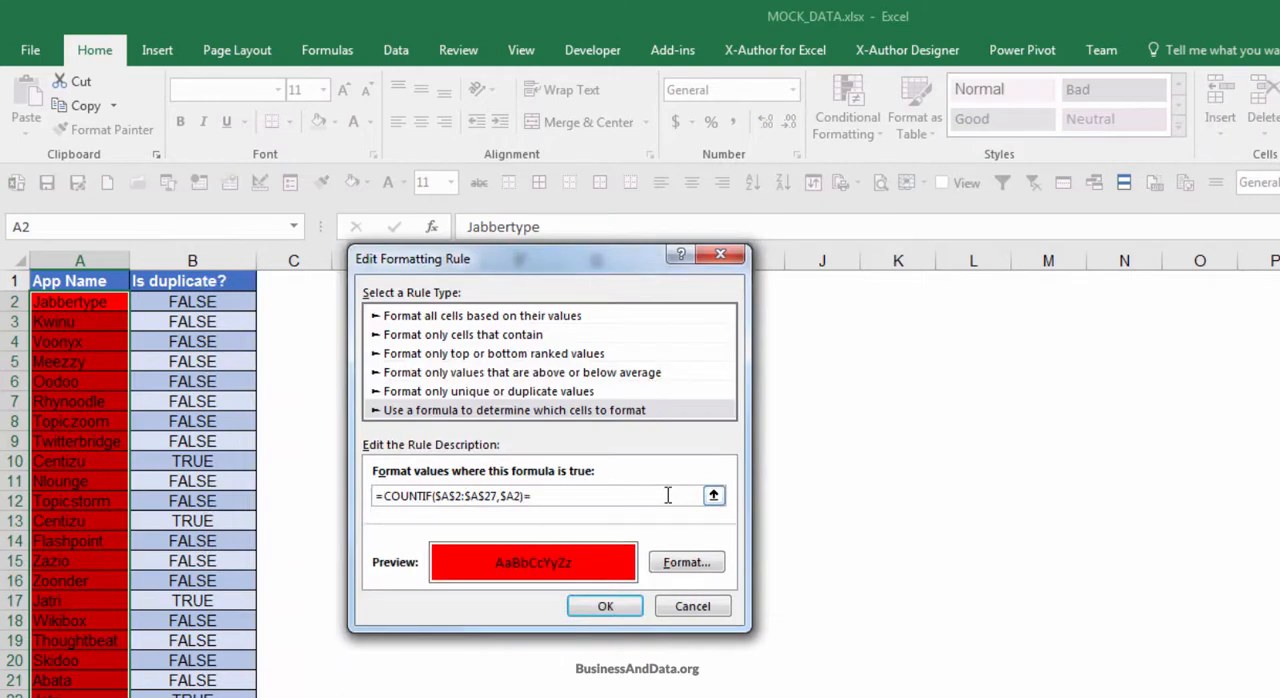
type("1")
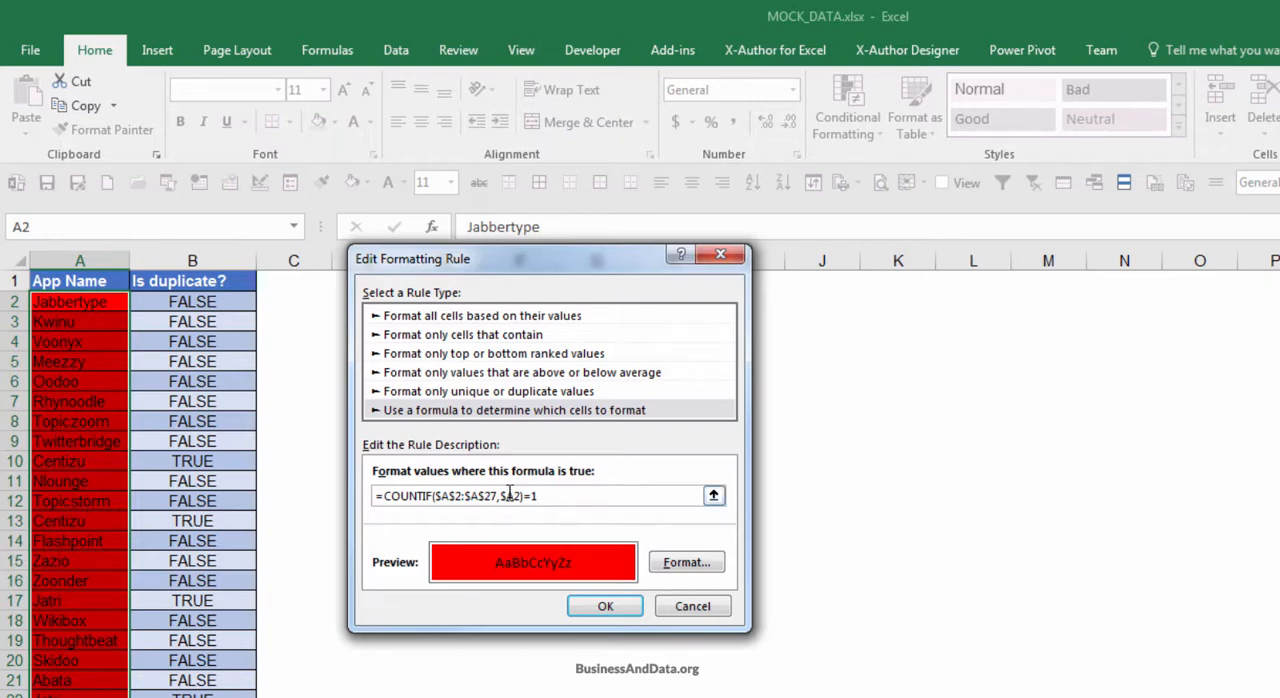
left_click(604, 606)
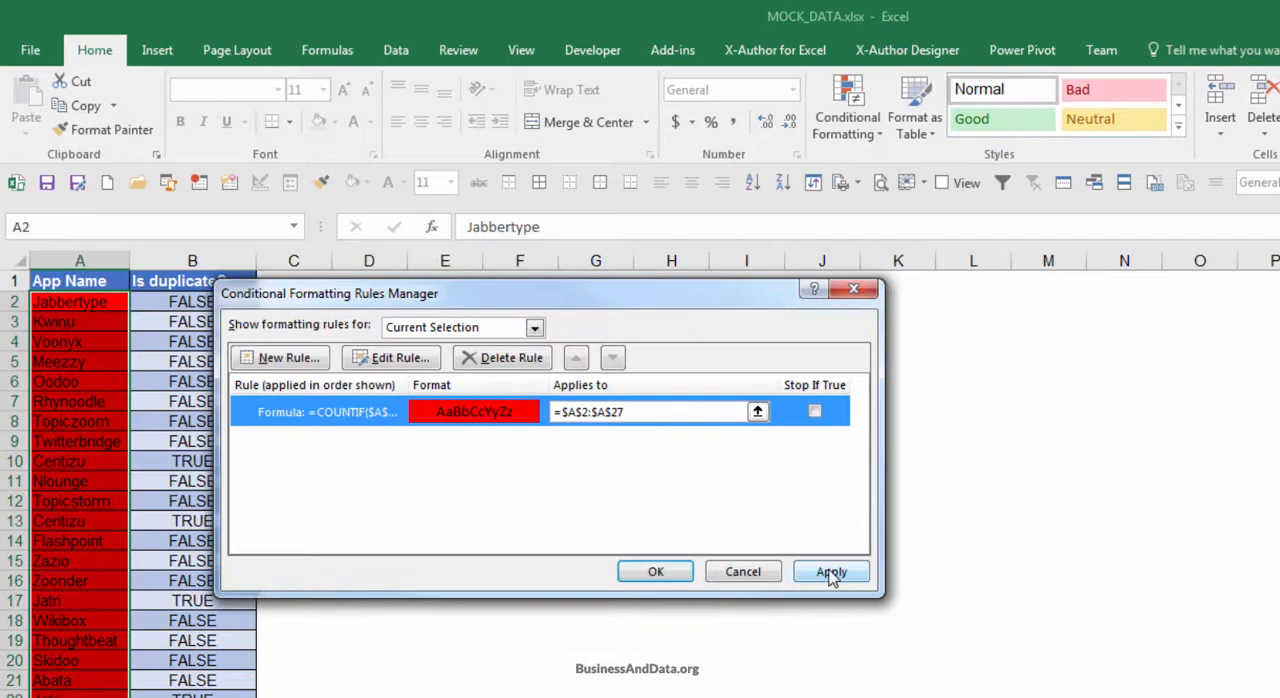
left_click(831, 571)
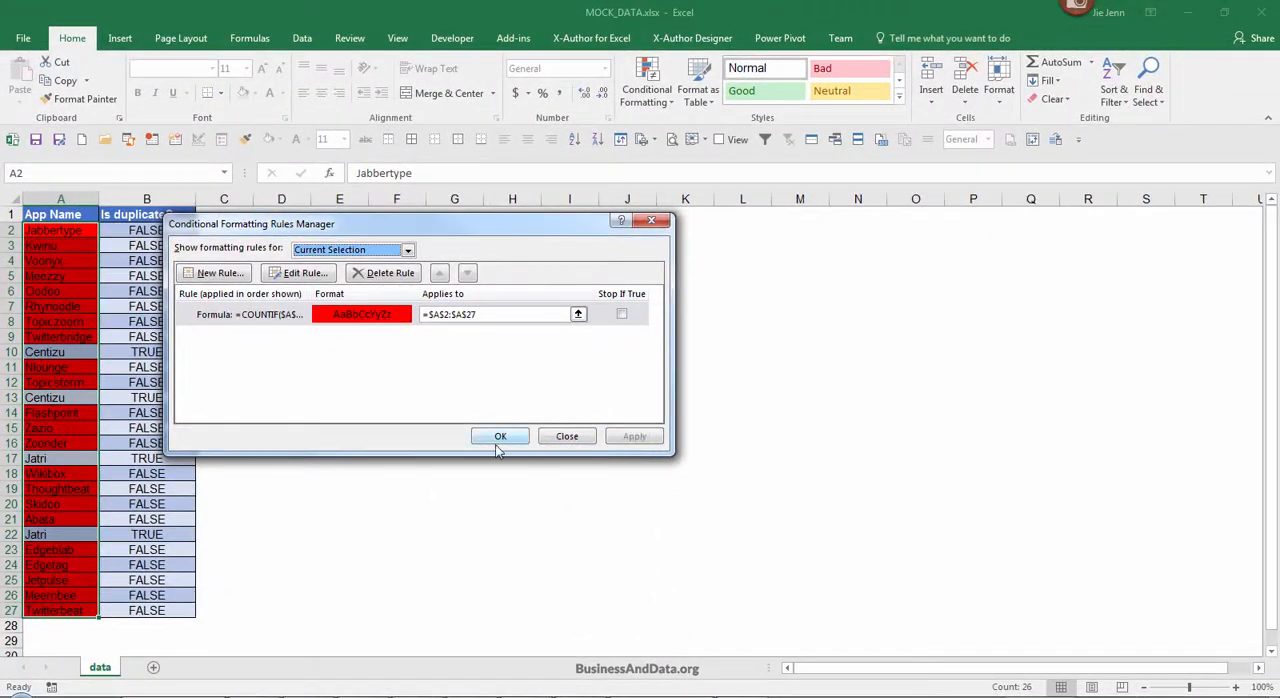
Step: Close the Rules Manager and inspect the COUNTIF formula in cell B2
left_click(500, 435)
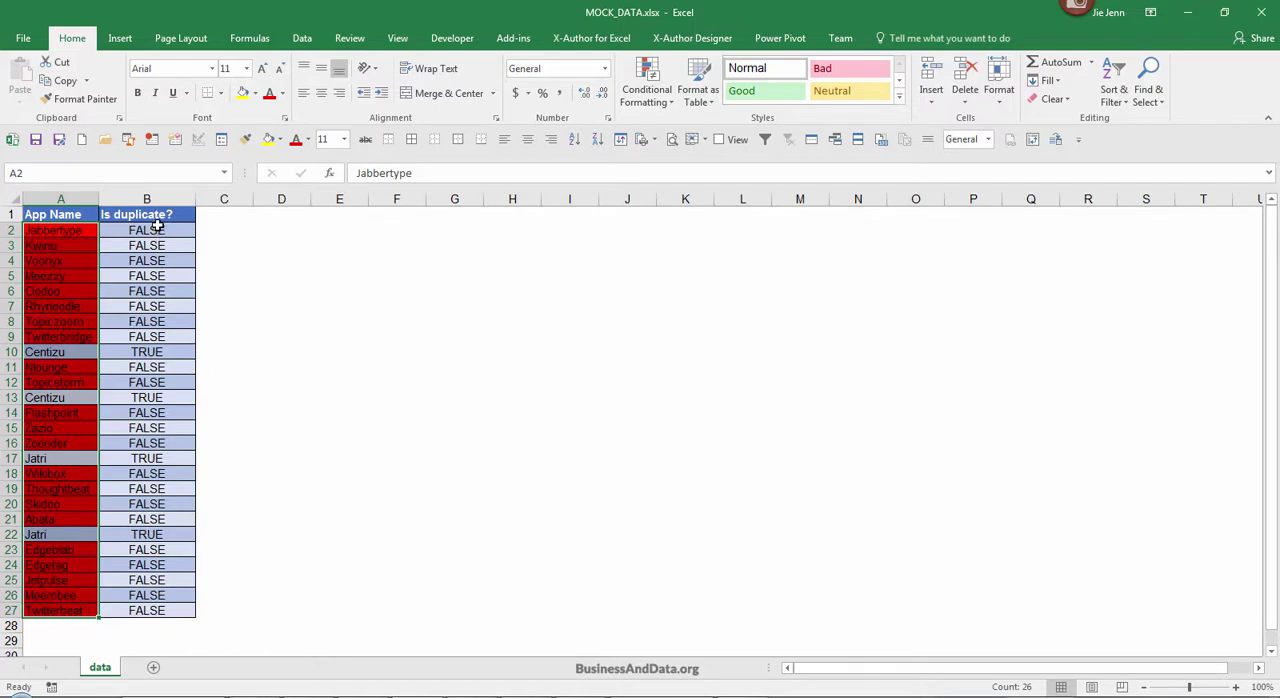
left_click(147, 230)
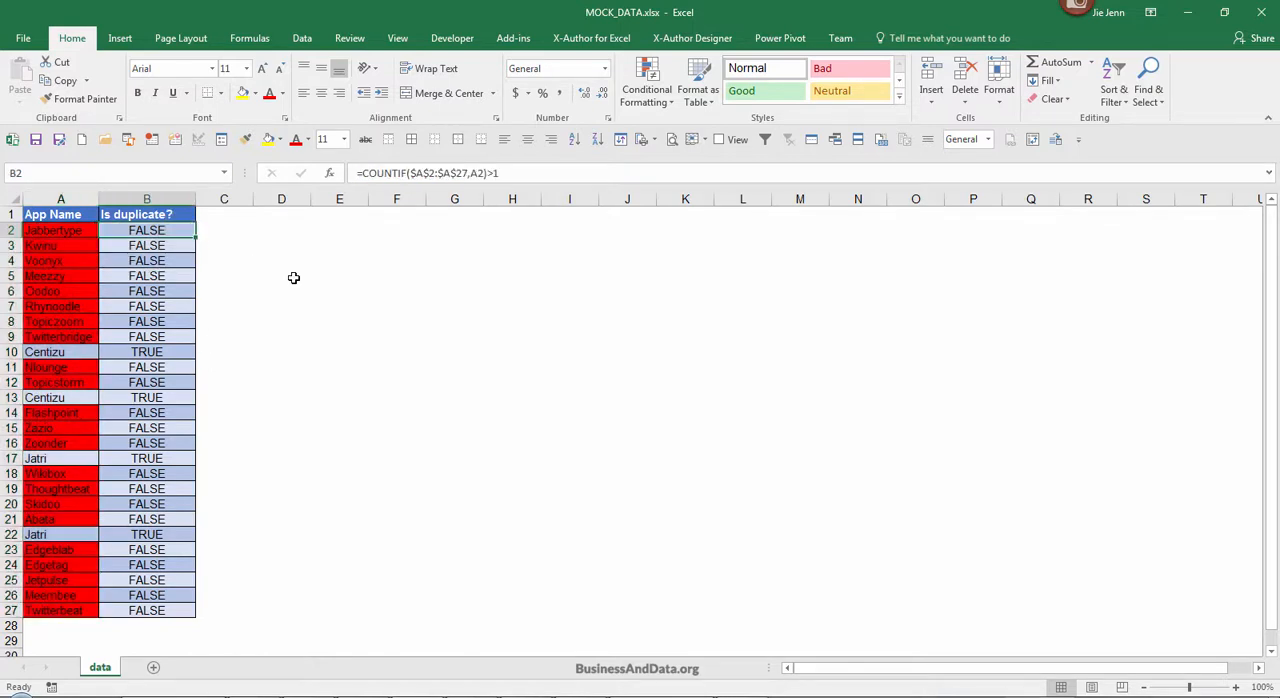